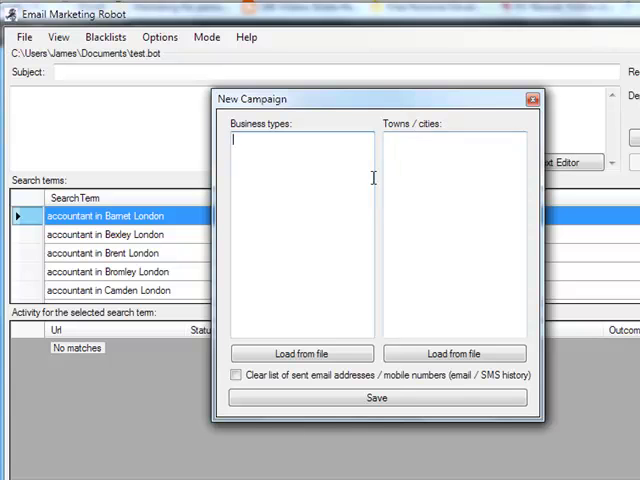
mouse_move(392, 192)
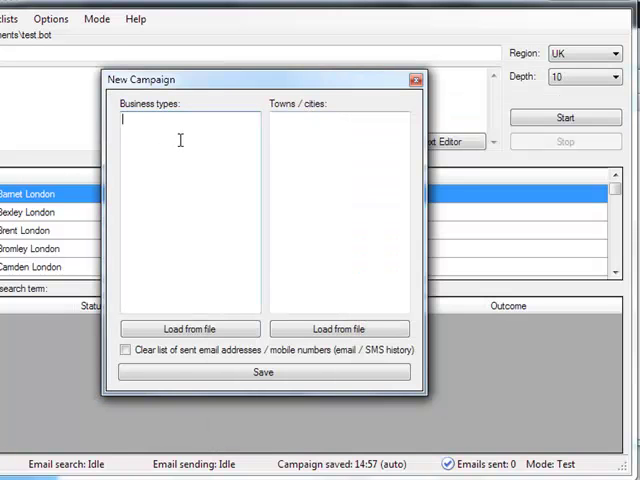
Step: Enter the list of business types for the new campaign and review the list
left_click(190, 328)
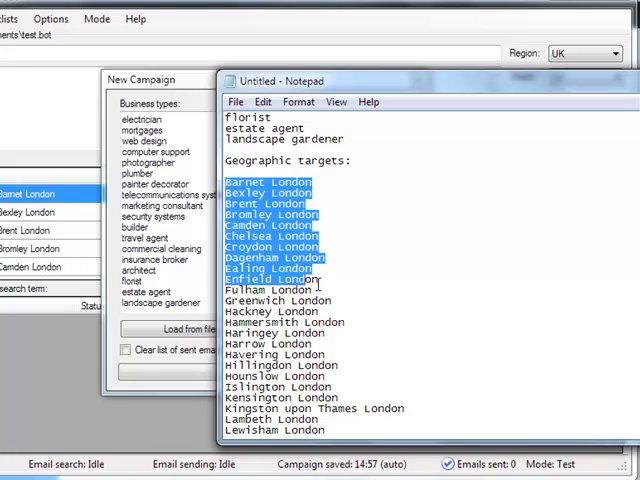
scroll("down", 3)
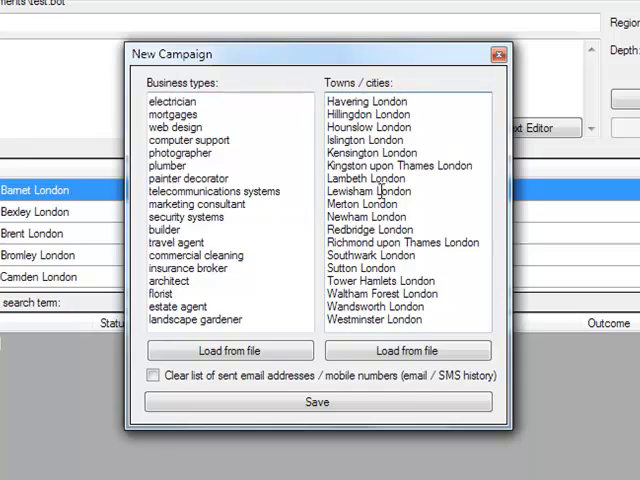
mouse_move(400, 306)
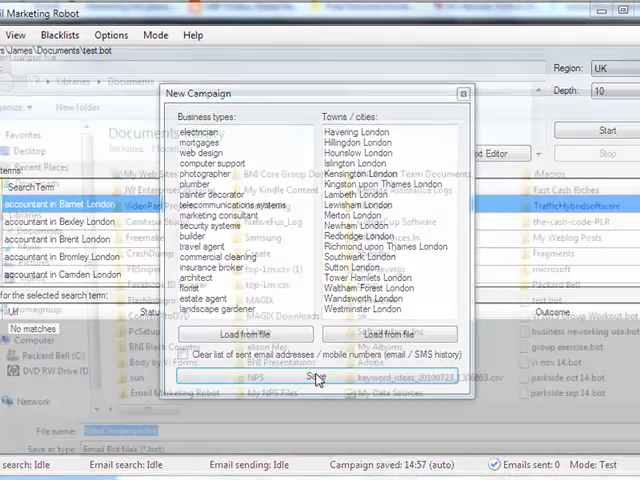
left_click(316, 376)
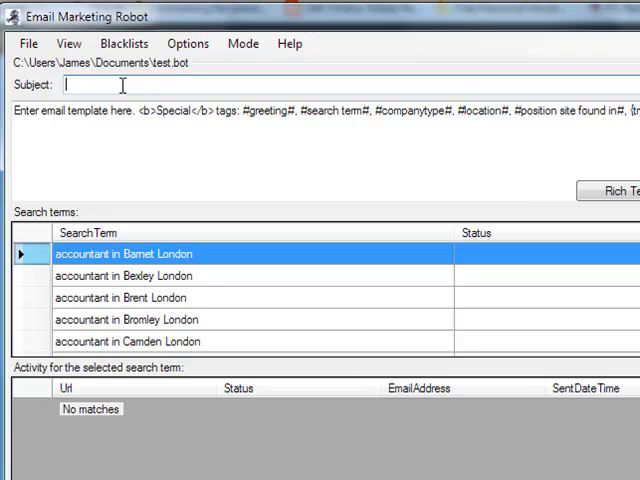
Step: Set the campaign email subject to 'Need business cards?'
type("N")
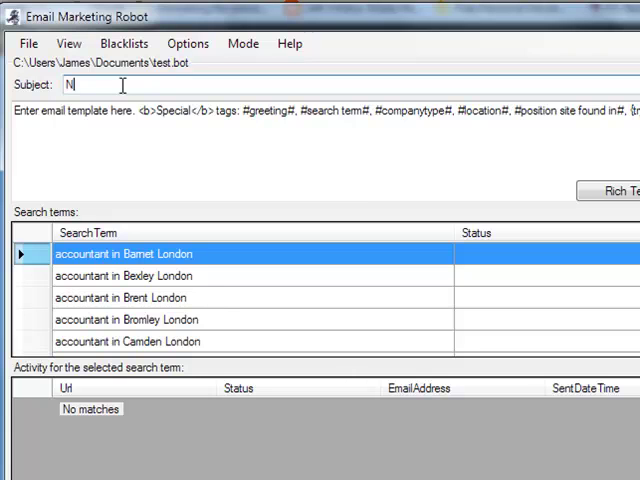
type("eed business cards?")
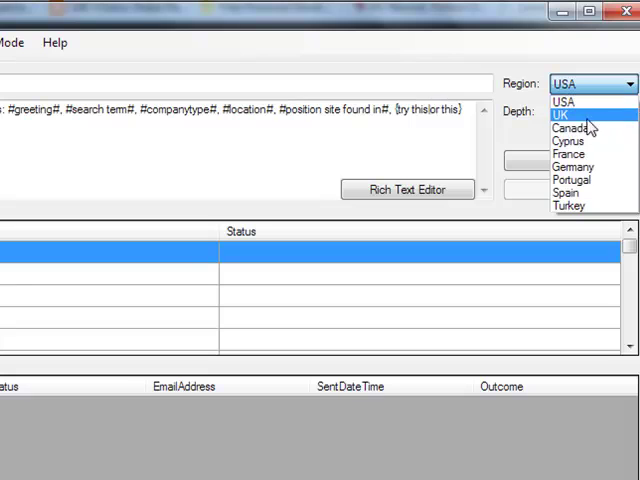
mouse_move(568, 192)
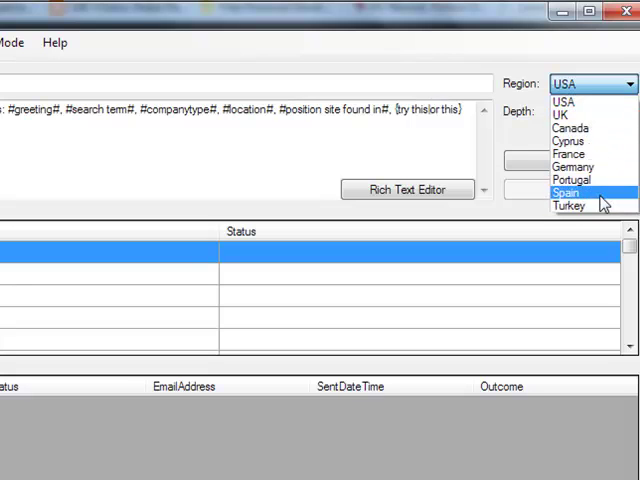
mouse_move(578, 116)
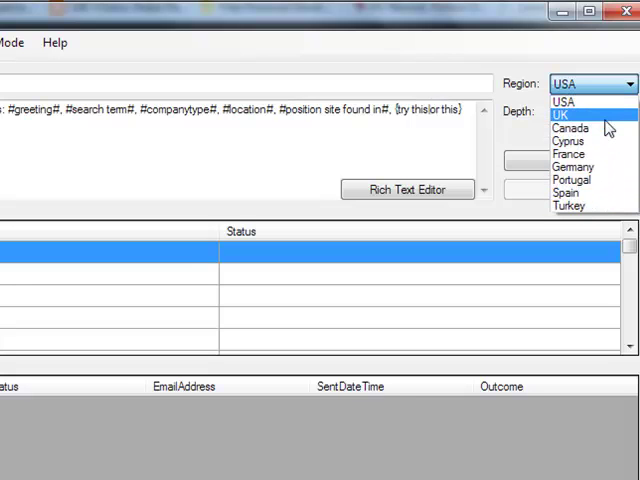
mouse_move(572, 128)
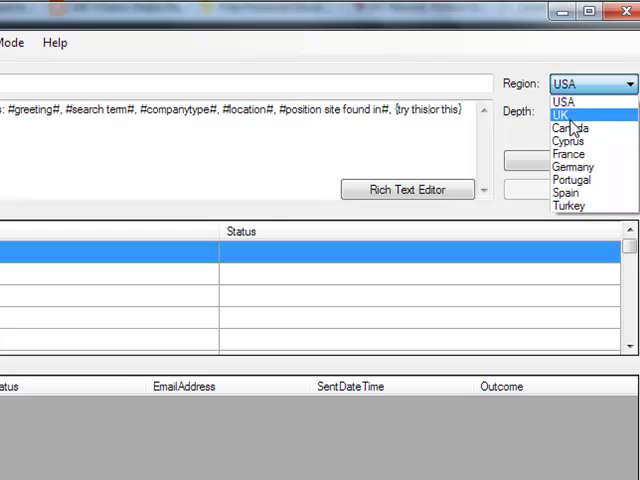
Step: Target the campaign at region UK with search depth 10
left_click(568, 114)
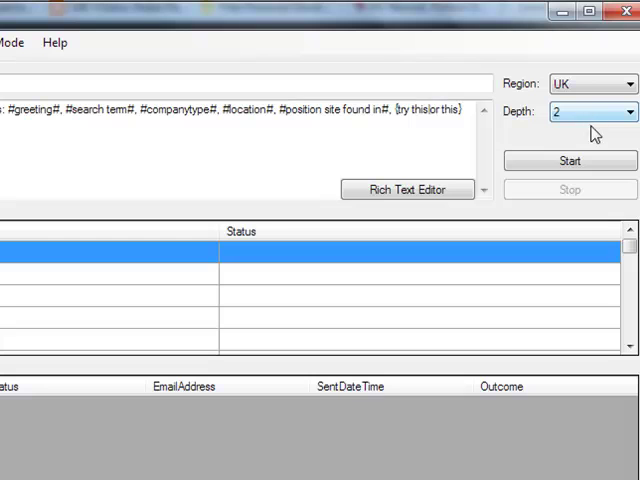
left_click(628, 112)
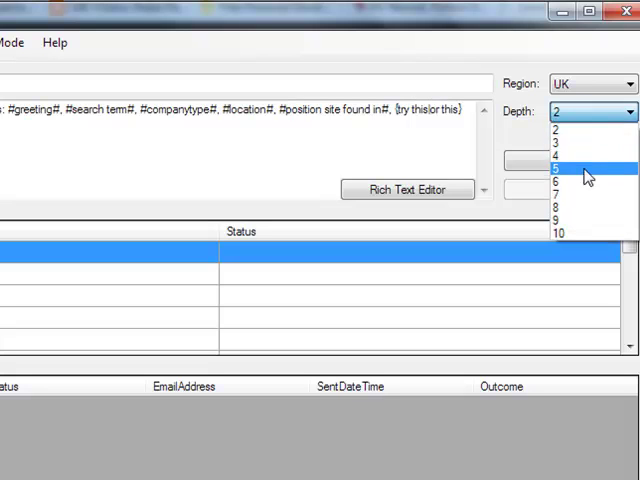
mouse_move(590, 236)
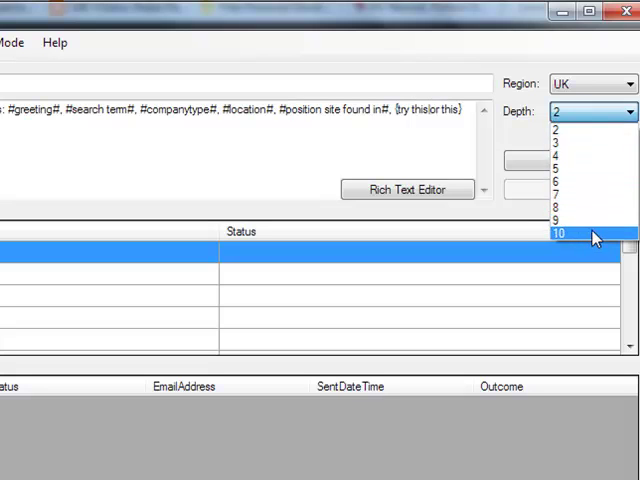
mouse_move(568, 132)
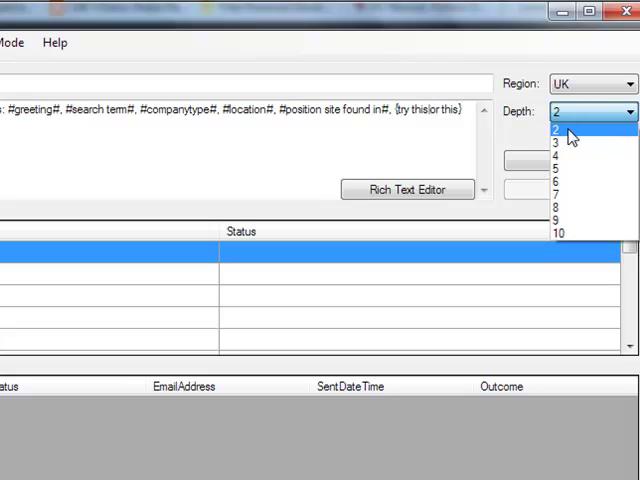
mouse_move(568, 136)
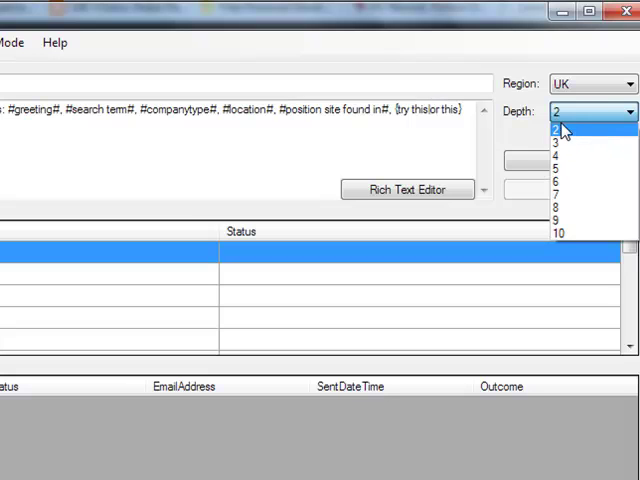
mouse_move(570, 138)
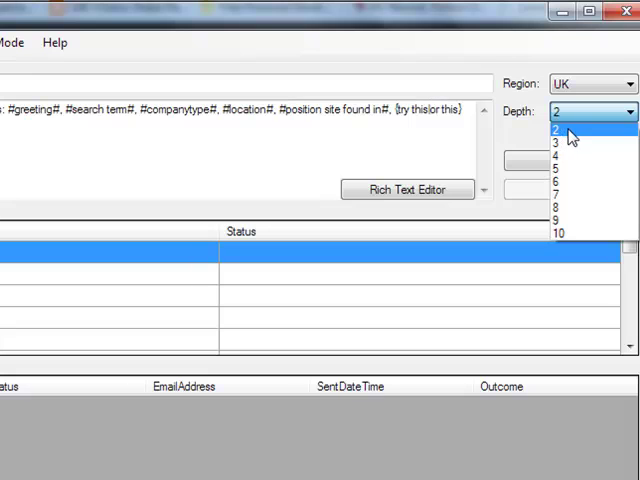
mouse_move(576, 232)
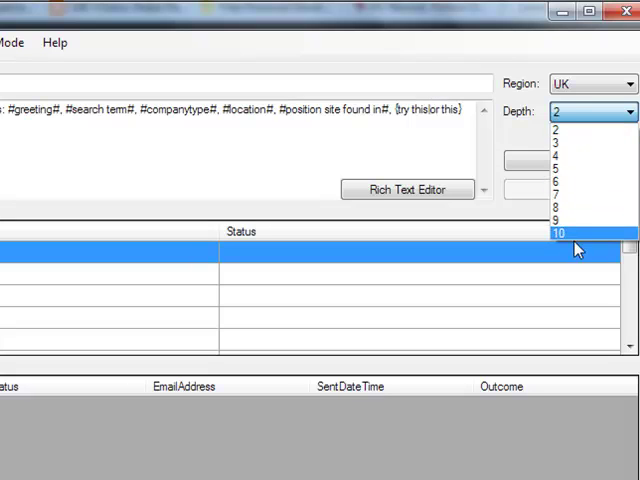
mouse_move(578, 244)
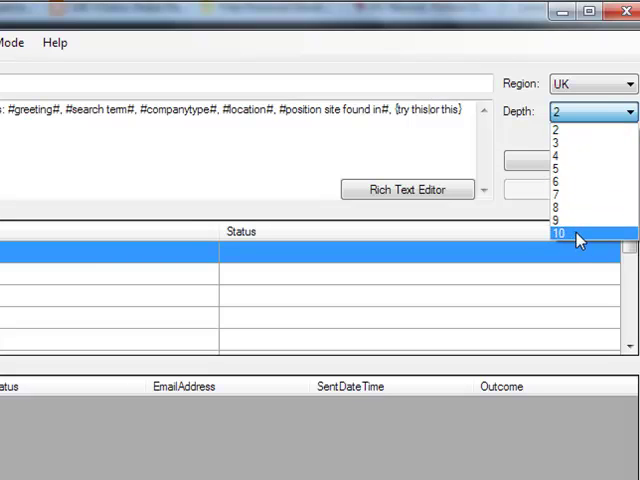
left_click(560, 234)
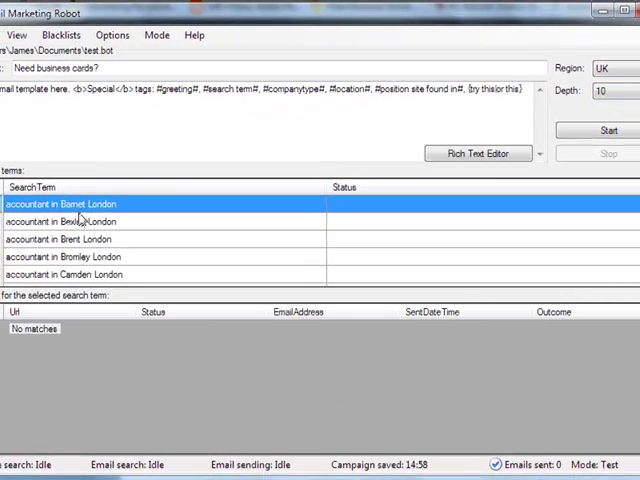
mouse_move(138, 206)
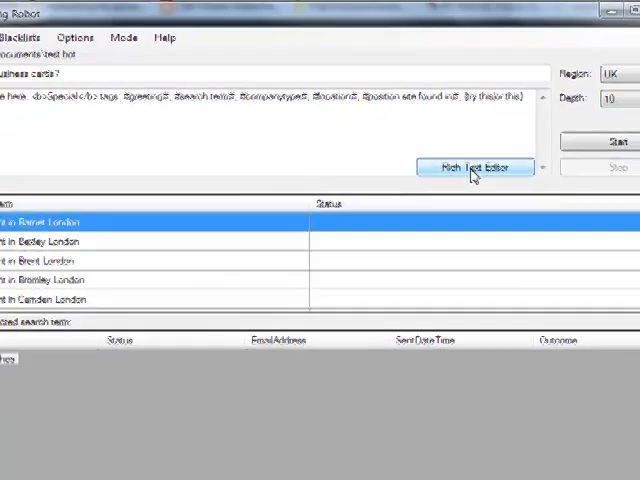
Step: In the rich editor, put a comma after #greeting# and select the #companytype# placeholder text
left_click(474, 168)
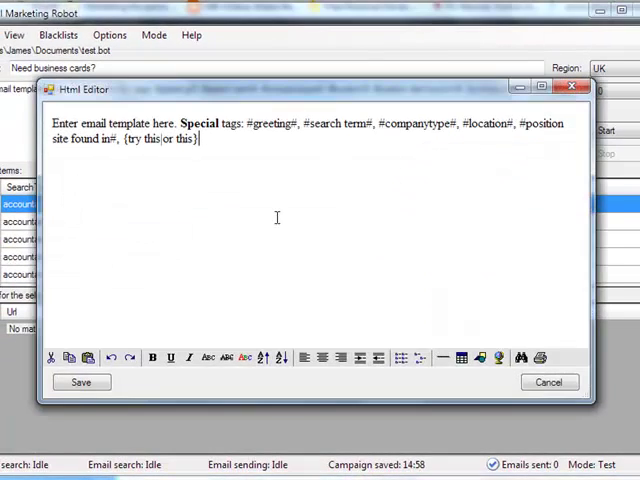
mouse_move(296, 324)
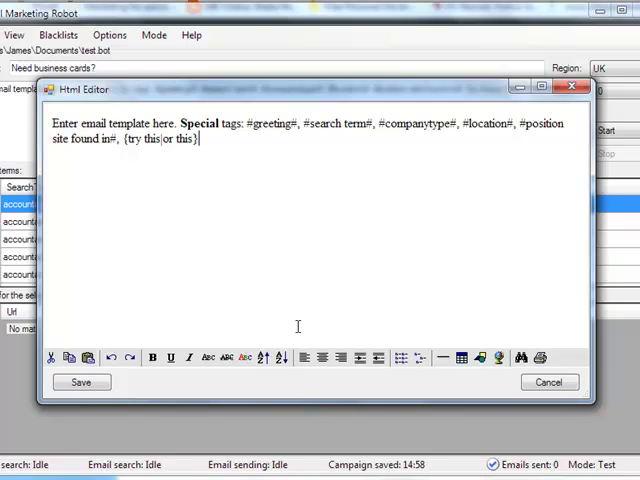
mouse_move(304, 318)
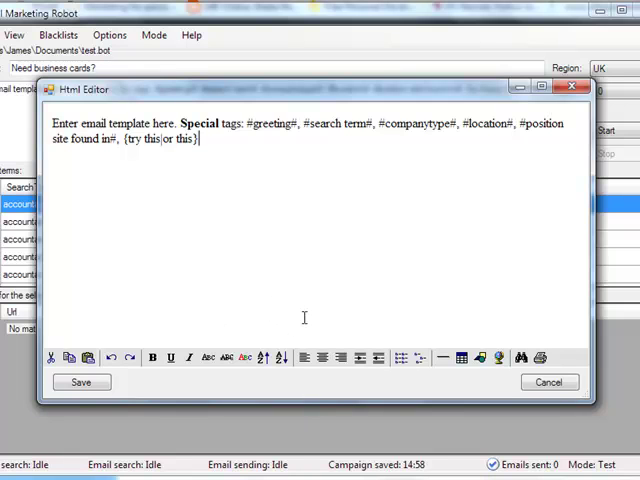
mouse_move(520, 130)
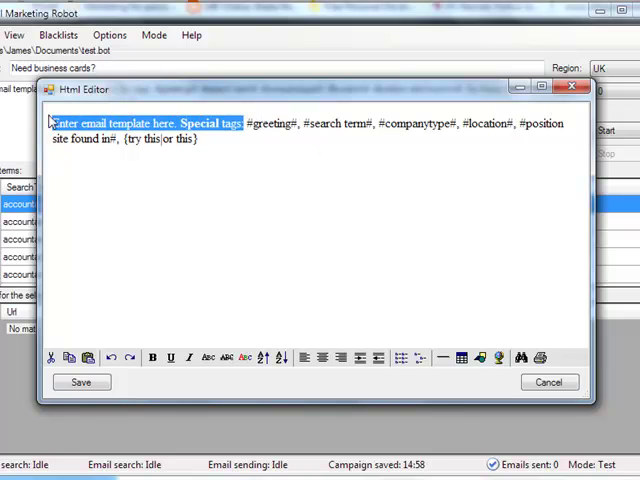
key("Delete")
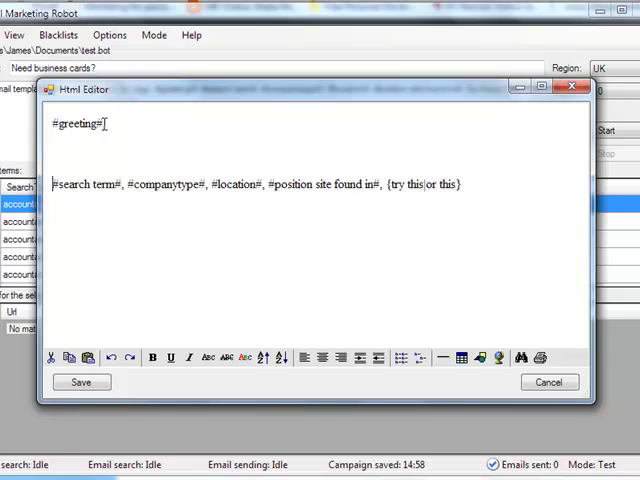
type(",")
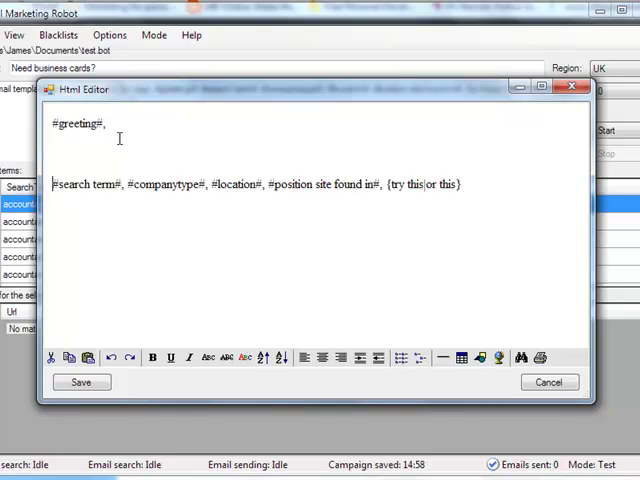
mouse_move(176, 184)
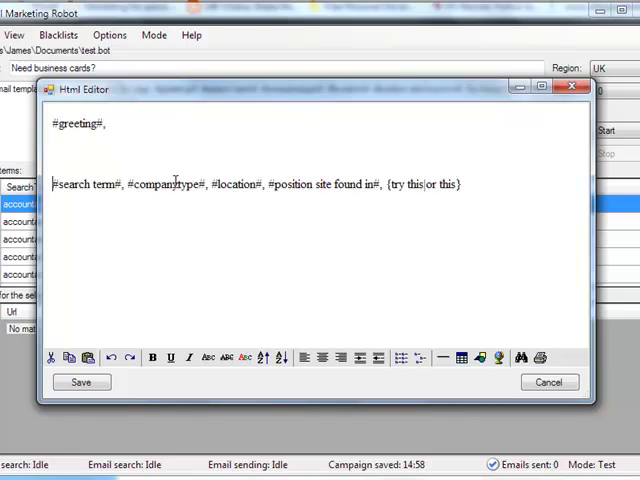
double_click(170, 184)
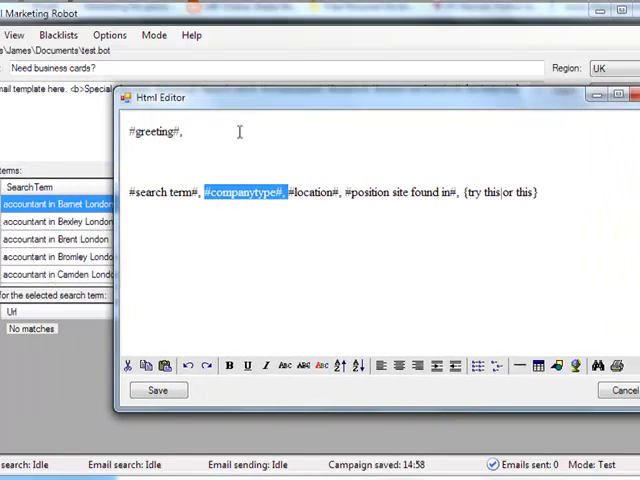
key("ctrl+a")
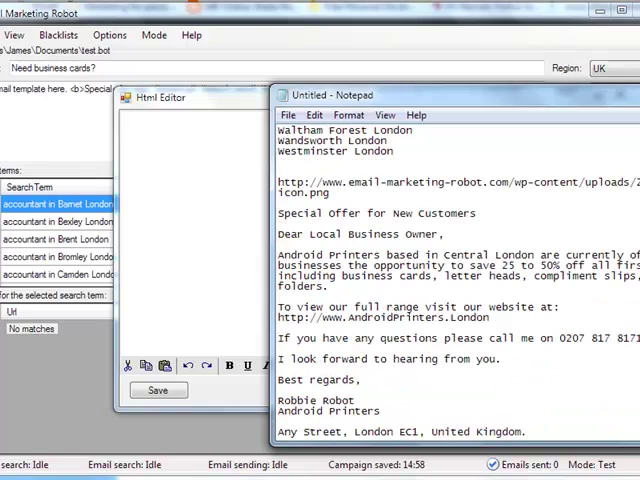
Step: Bring the sample offer email into the template and switch all its text to a sans-serif font
left_click_drag(280, 212, 490, 400)
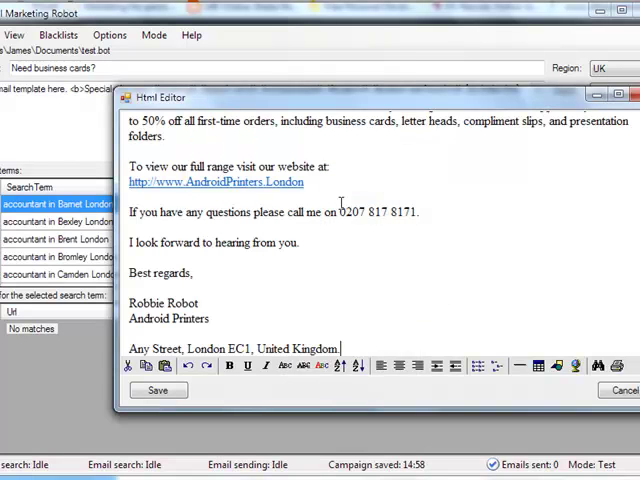
key("ctrl+a")
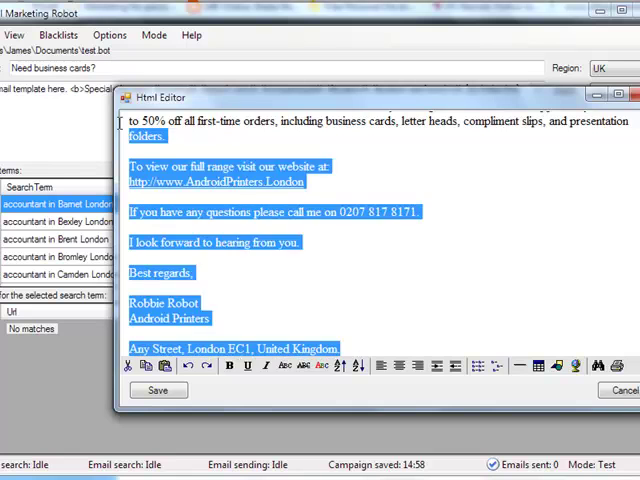
scroll("up", 3)
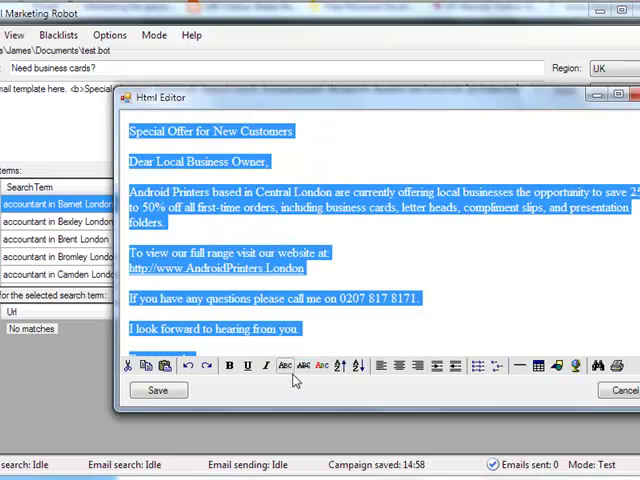
left_click(268, 364)
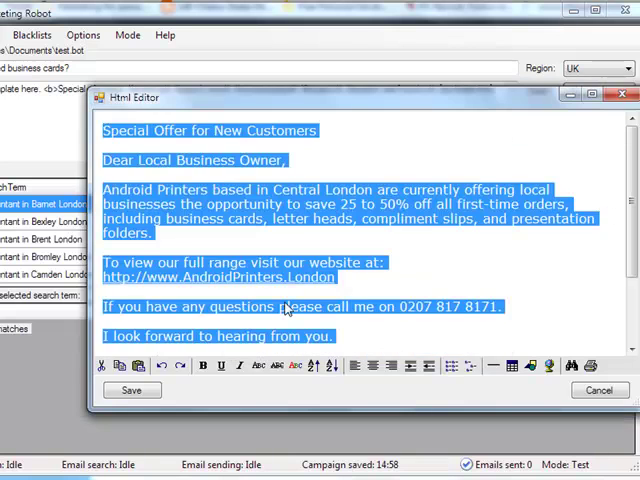
Step: Make the heading larger, bold and magenta, and select the bottom address line for italics
left_click(104, 130)
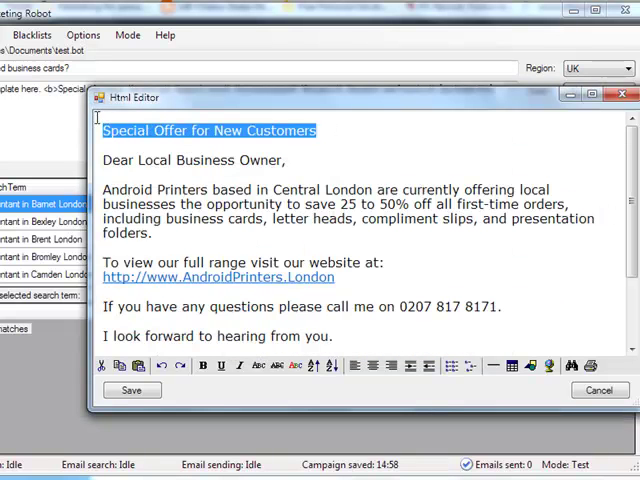
left_click(202, 364)
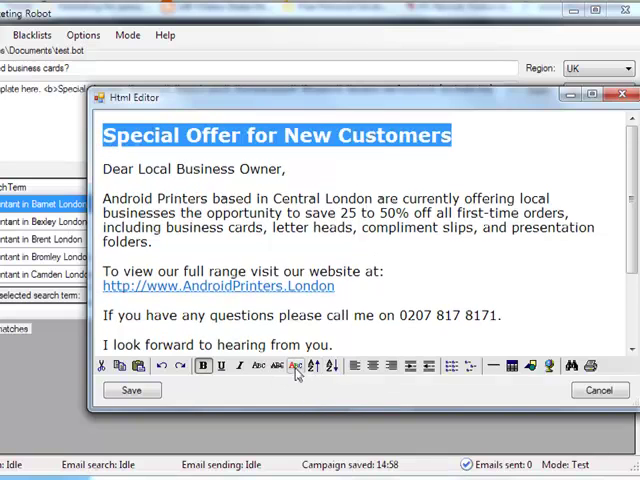
left_click(296, 364)
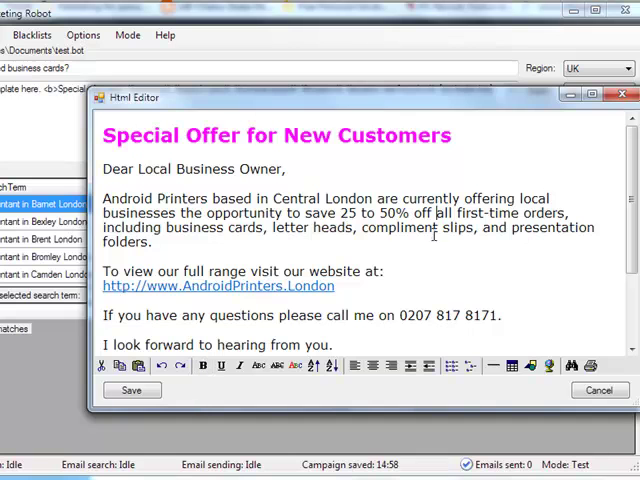
scroll("down", 3)
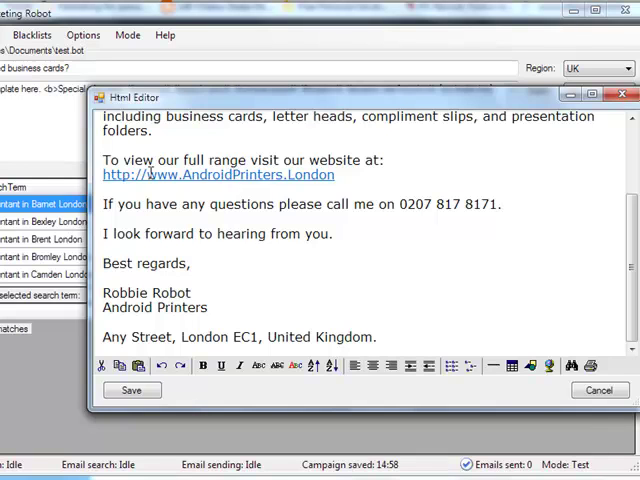
mouse_move(326, 180)
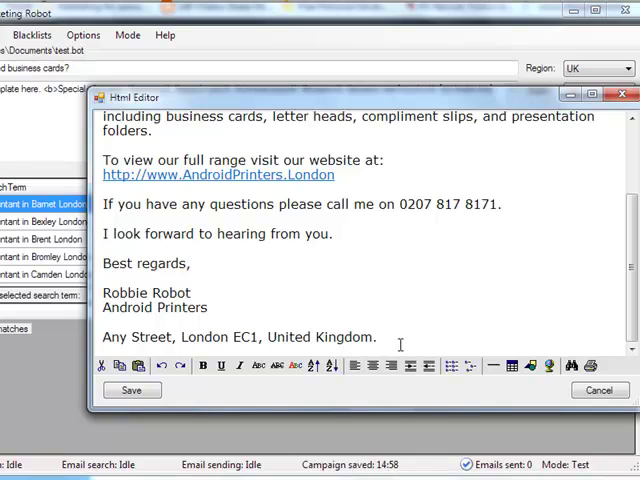
triple_click(240, 336)
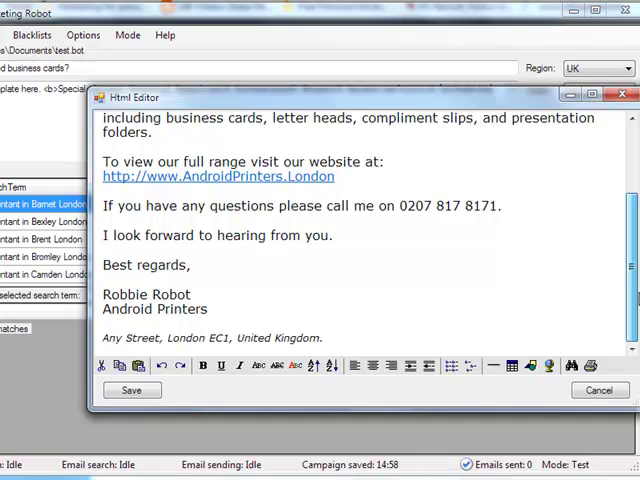
scroll("up", 3)
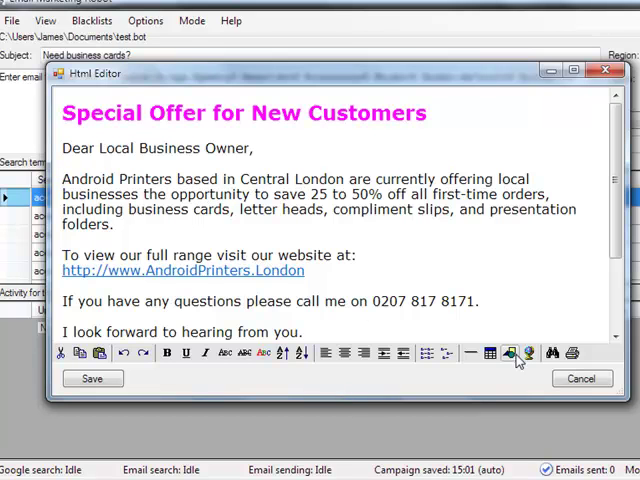
left_click(510, 352)
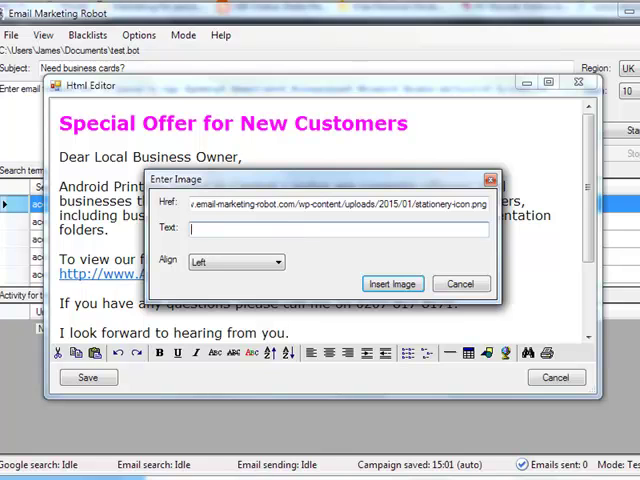
type("Click enable")
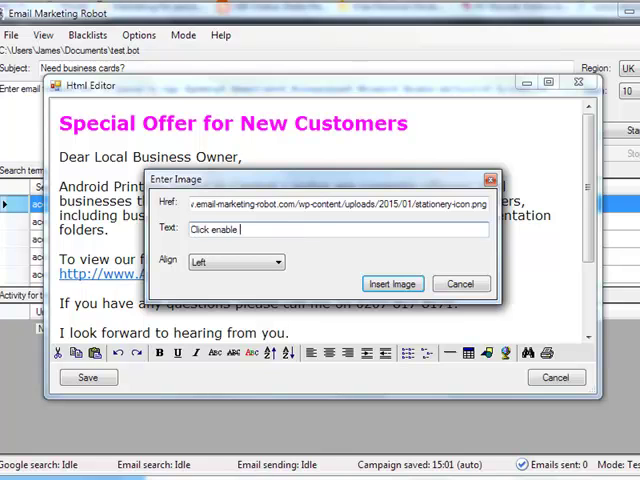
type("images to view")
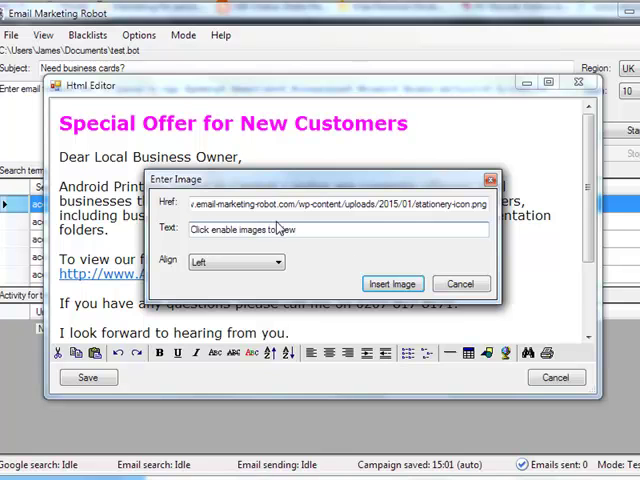
left_click(392, 284)
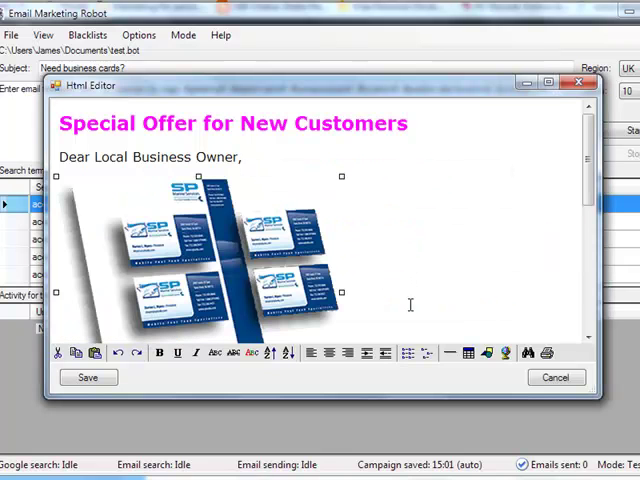
scroll("down", 3)
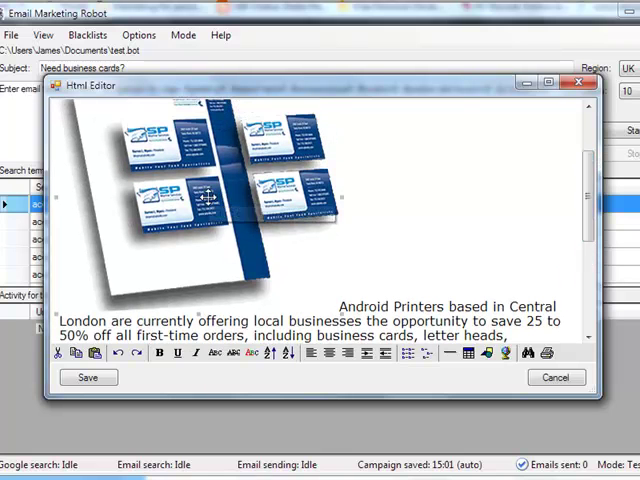
right_click(210, 200)
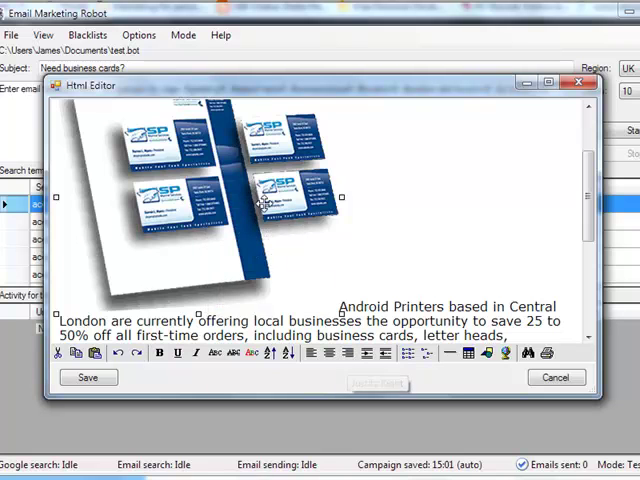
scroll("down", 3)
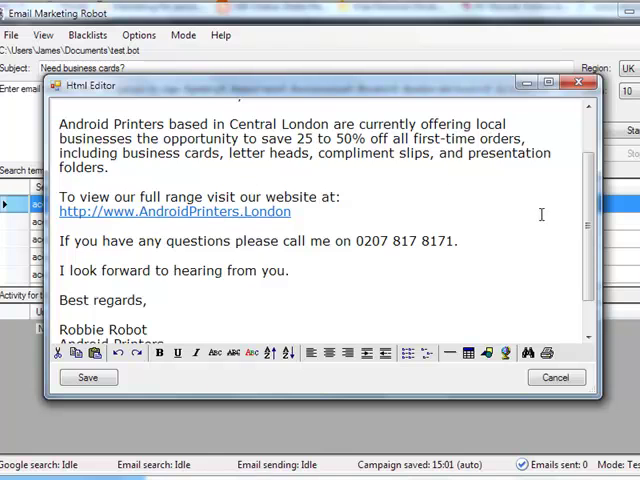
scroll("up", 3)
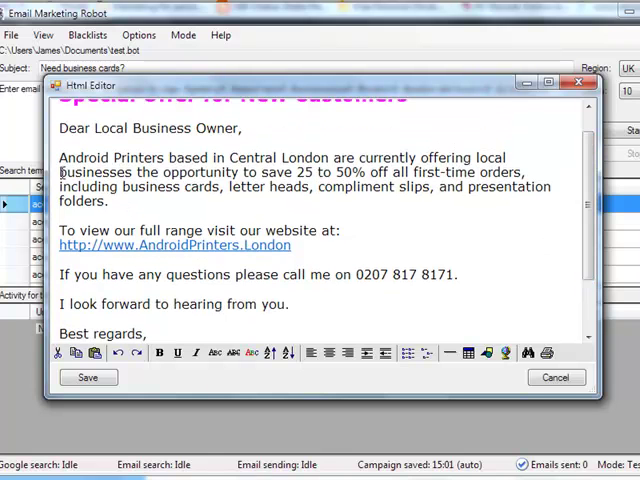
Step: Insert the business card image right-aligned with alt text 'Click images to view image!'
left_click(488, 352)
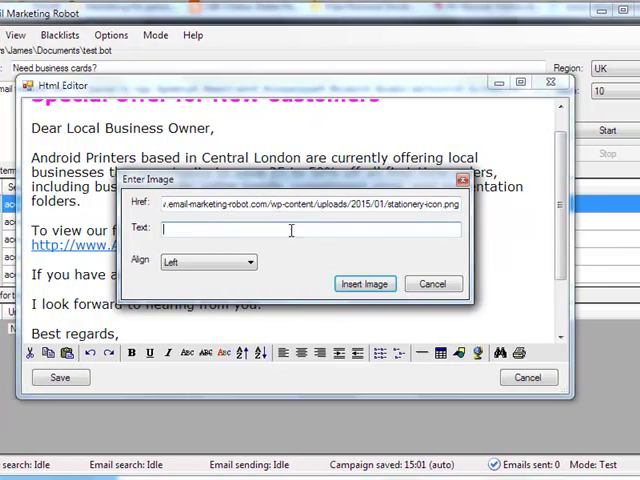
type("Click images to view")
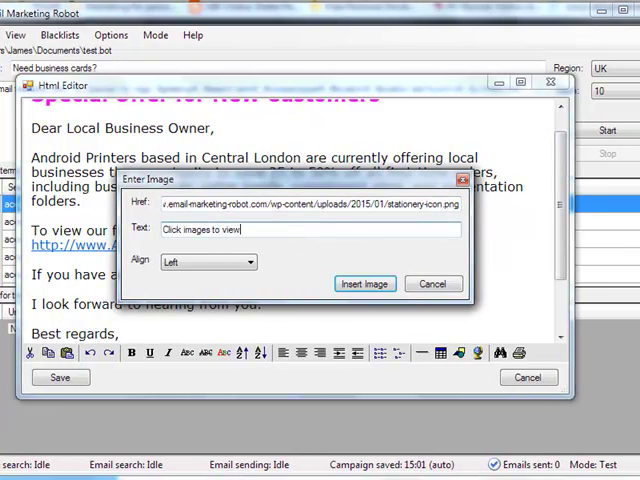
type("image!")
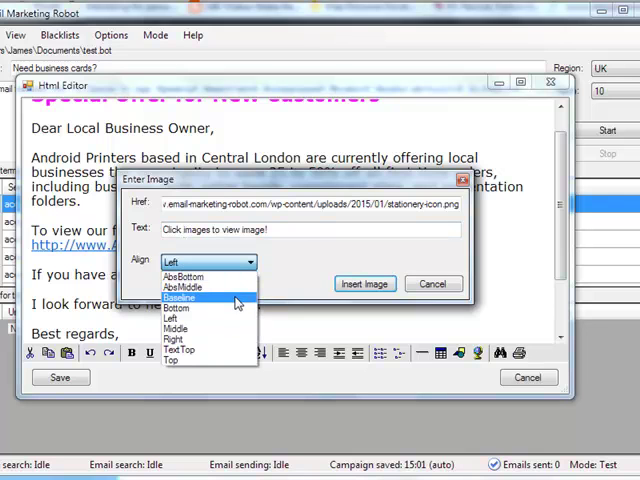
left_click(176, 338)
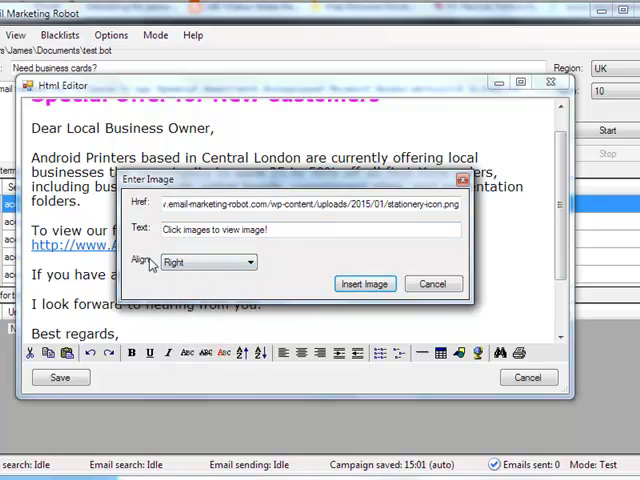
left_click(364, 284)
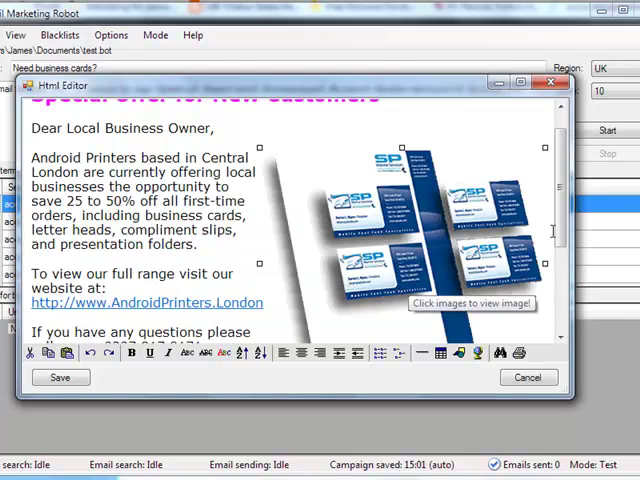
Step: Scroll through the email to review the inserted image alongside the offer text
scroll("down", 3)
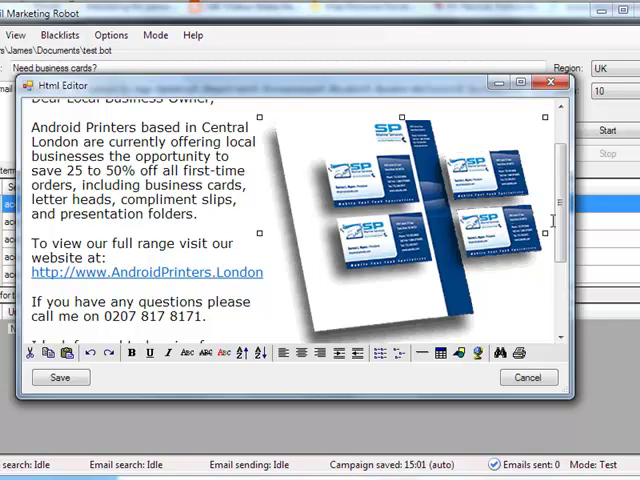
scroll("down", 3)
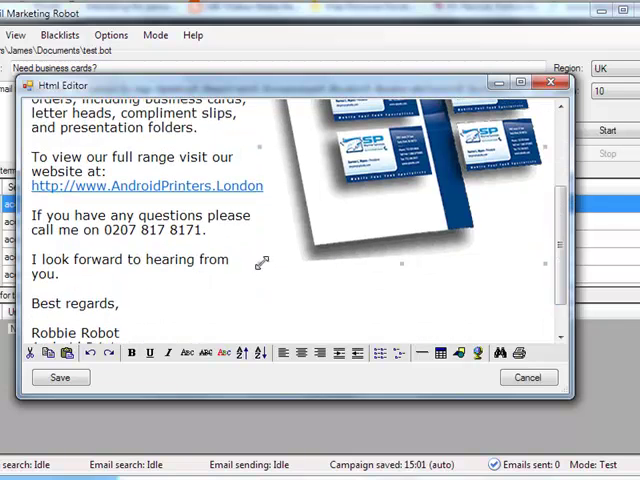
scroll("down", 3)
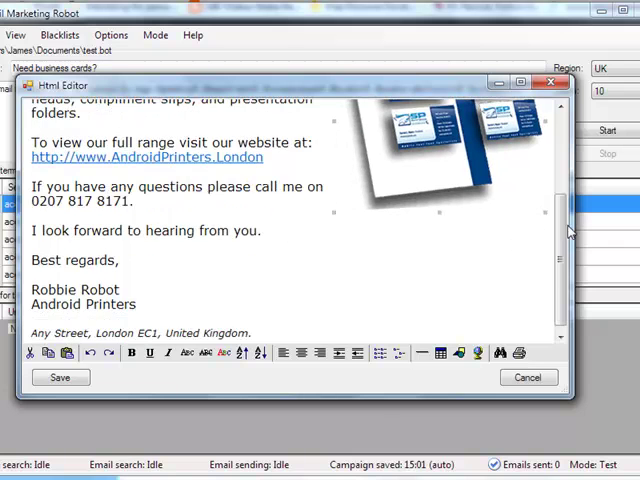
scroll("up", 3)
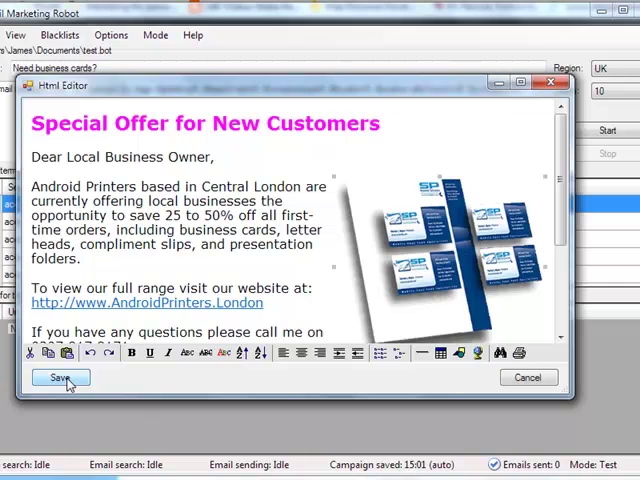
Step: Save the finished HTML email to the campaign, reopening it once in the rich editor to check
left_click(60, 376)
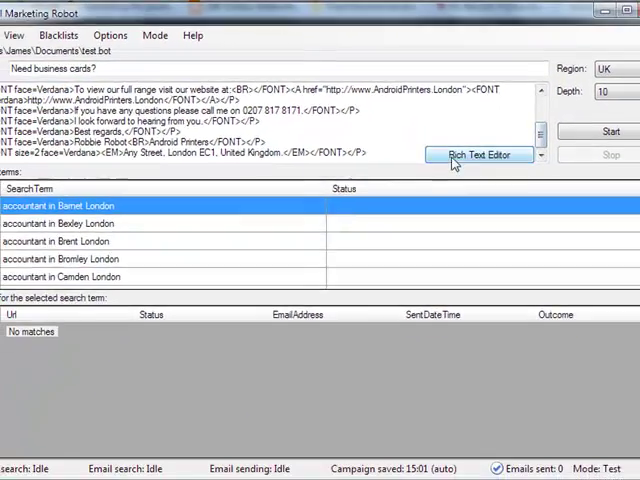
left_click(478, 156)
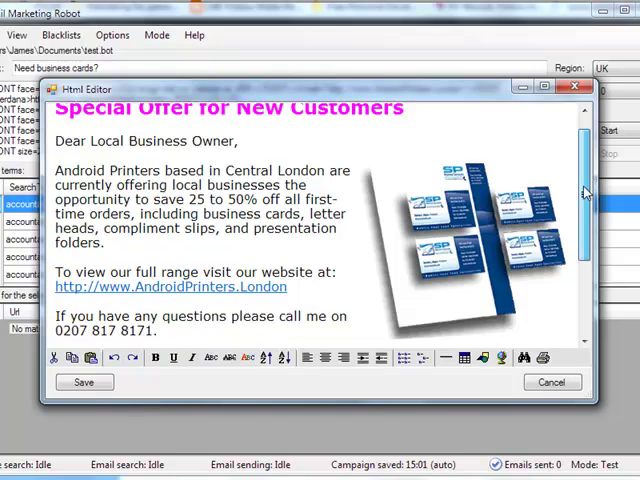
scroll("down", 3)
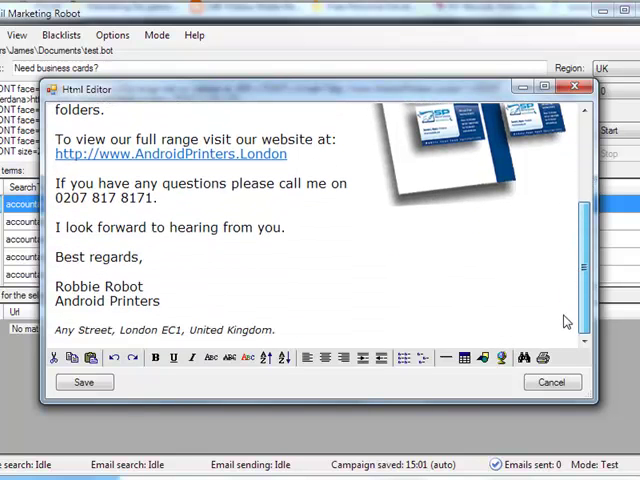
left_click(84, 380)
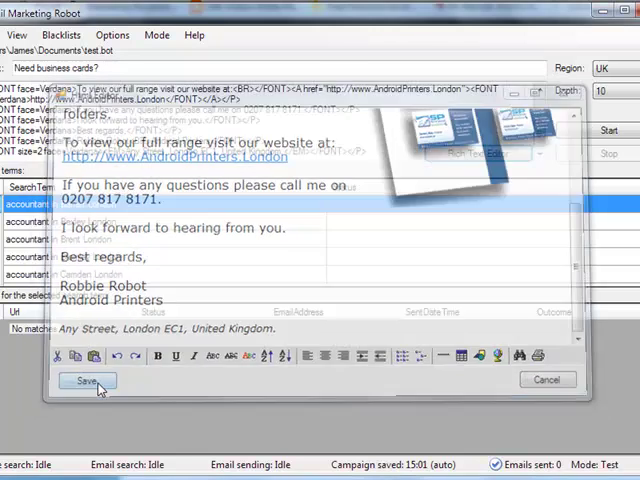
left_click(88, 380)
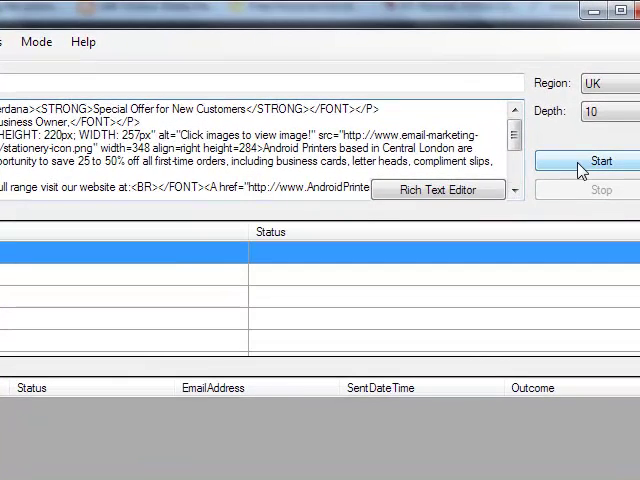
Step: Start the campaign and watch the activity grid fill with found emails and test-mode sends
left_click(600, 160)
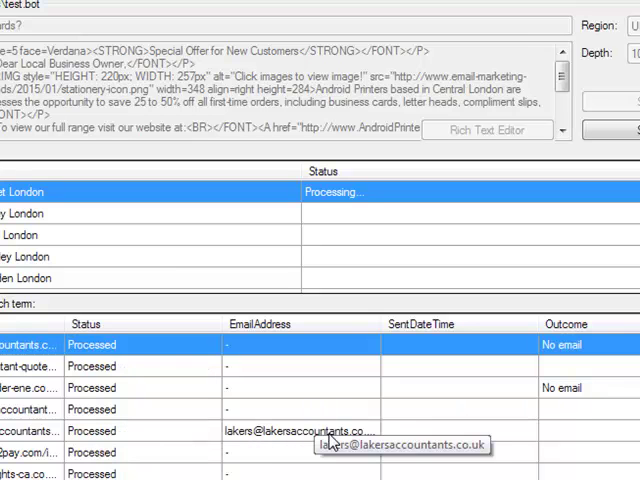
mouse_move(584, 444)
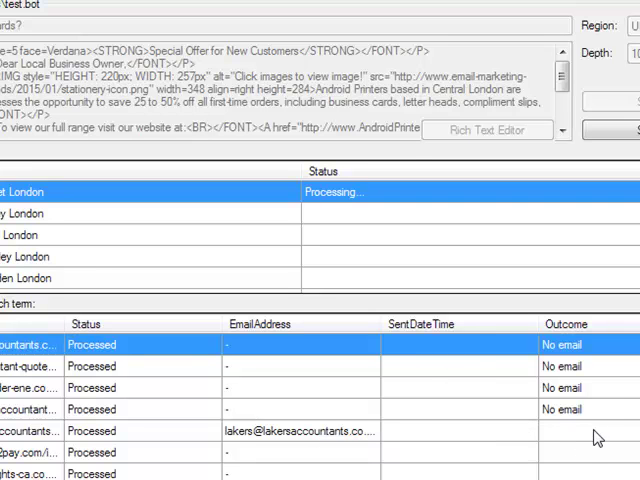
mouse_move(592, 436)
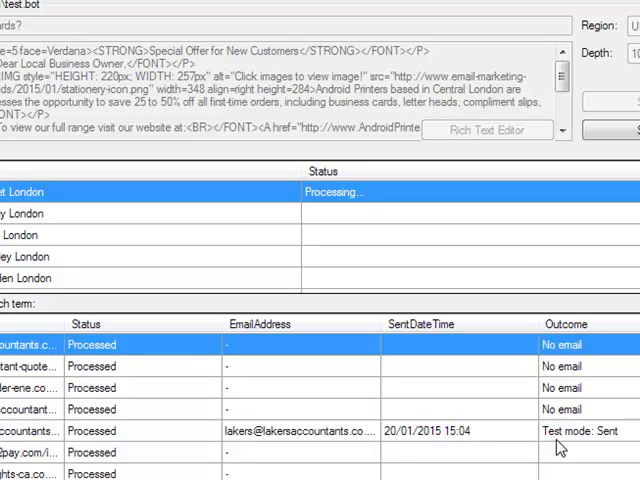
mouse_move(400, 390)
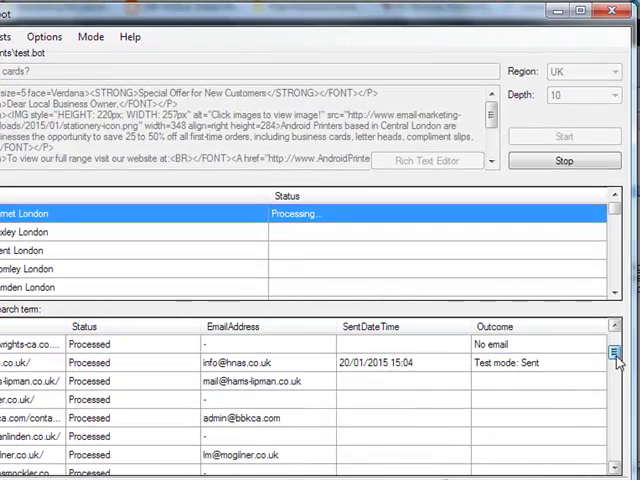
scroll("down", 3)
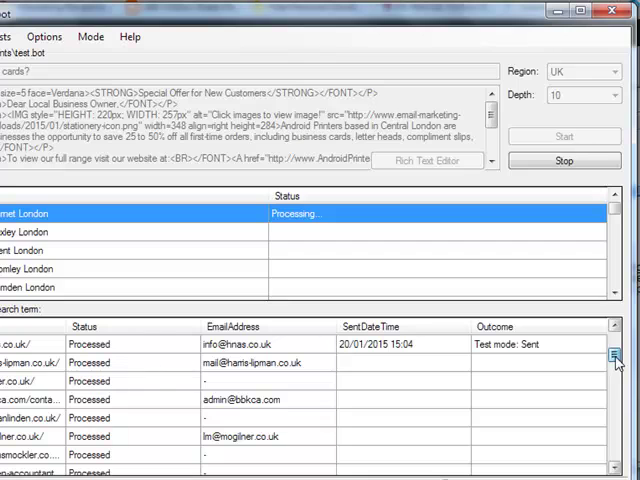
mouse_move(606, 360)
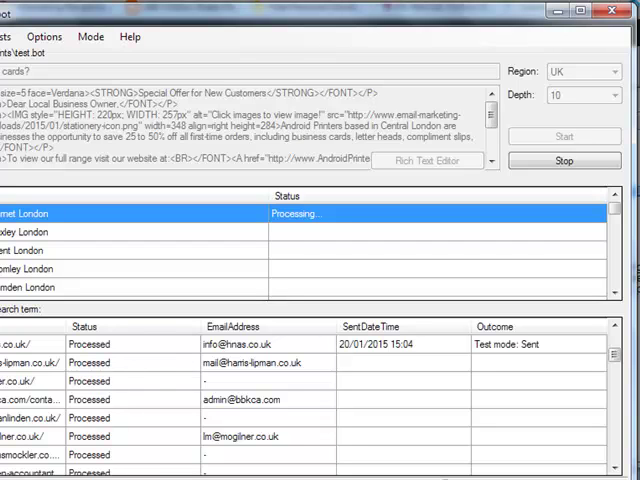
mouse_move(504, 368)
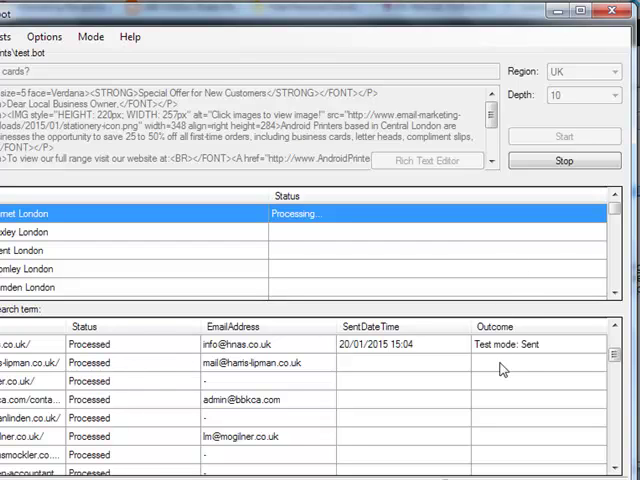
mouse_move(468, 418)
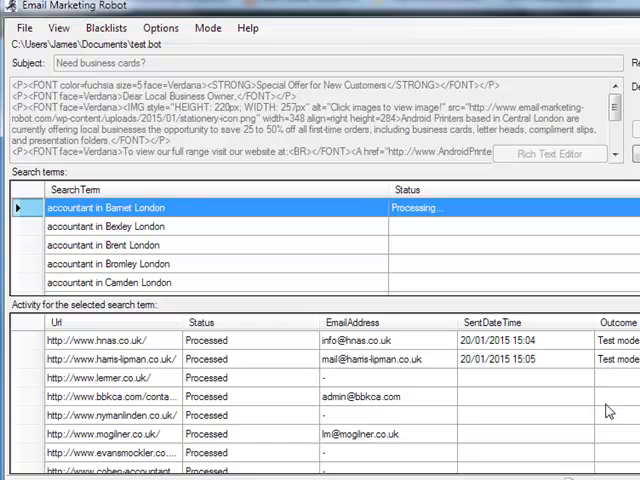
mouse_move(610, 436)
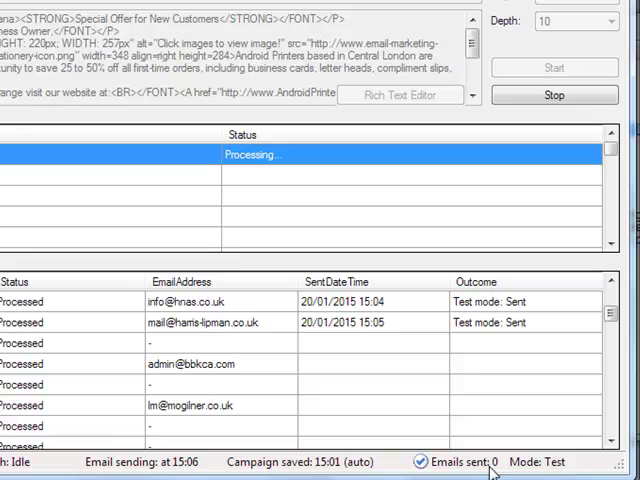
mouse_move(496, 462)
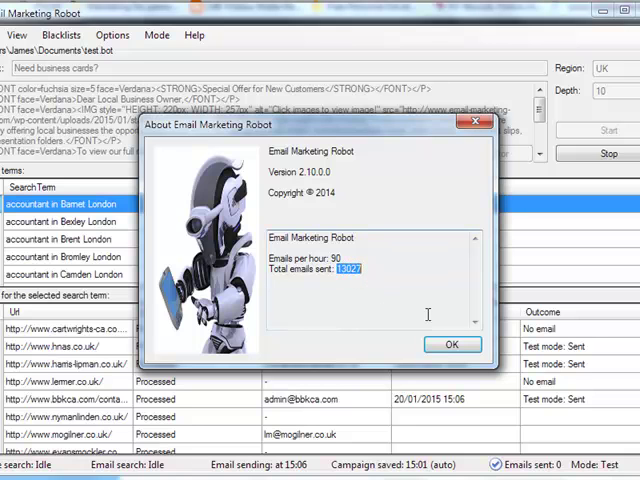
mouse_move(368, 322)
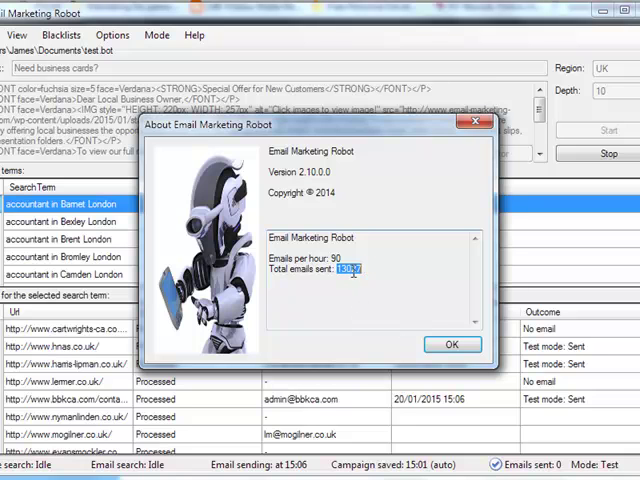
Step: Close the About window and the New Campaign setup to return to the running results
left_click(452, 344)
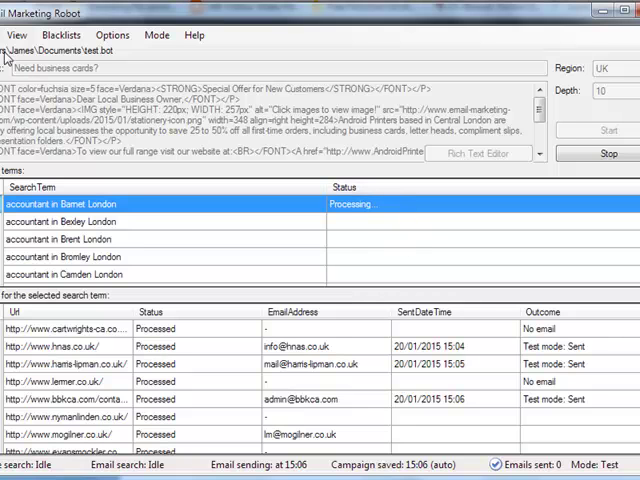
left_click(16, 36)
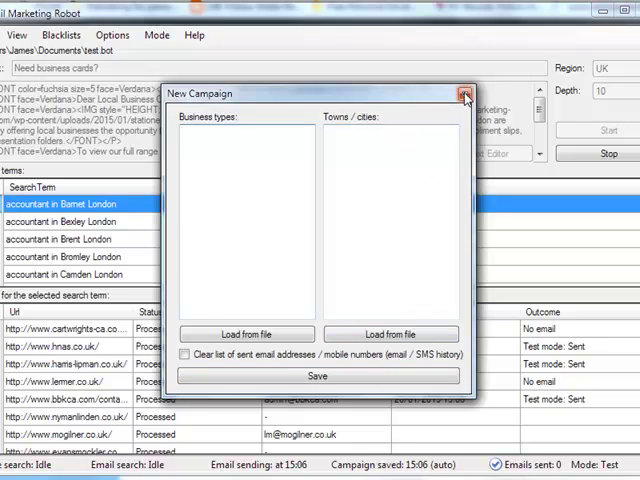
left_click(464, 94)
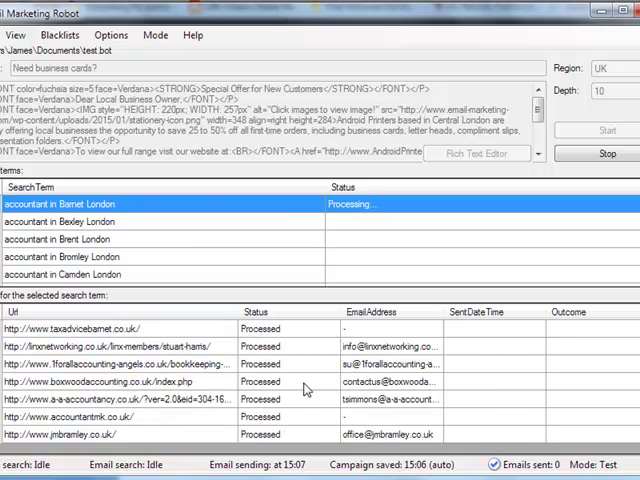
mouse_move(218, 232)
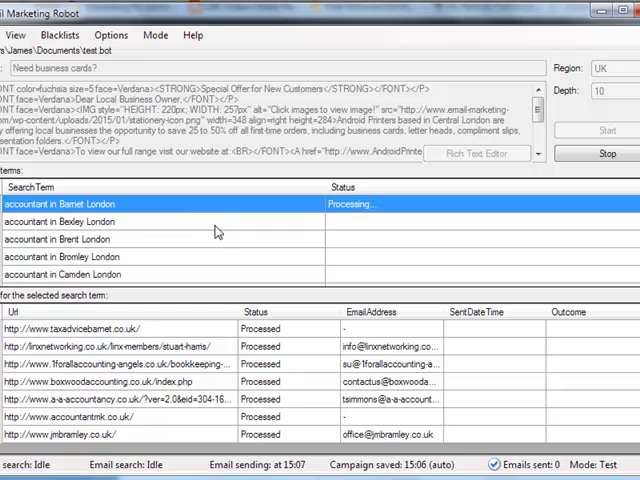
mouse_move(288, 234)
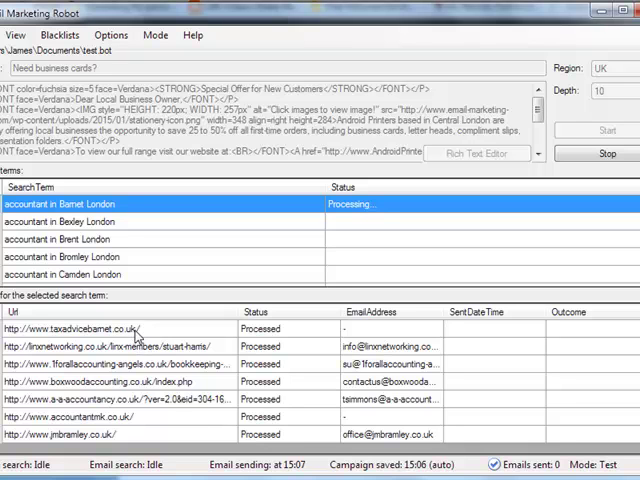
mouse_move(136, 444)
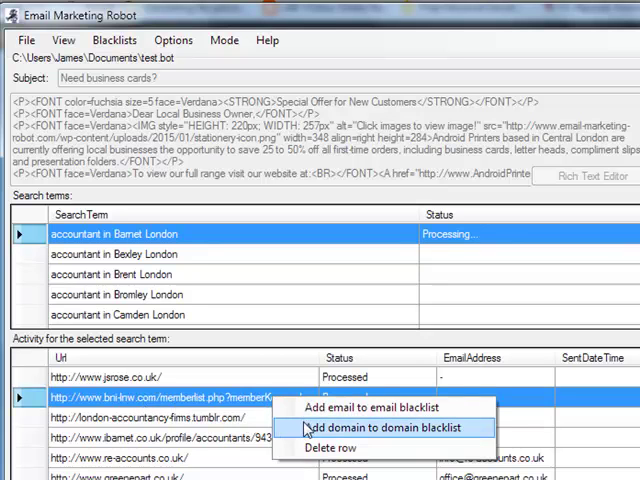
mouse_move(412, 440)
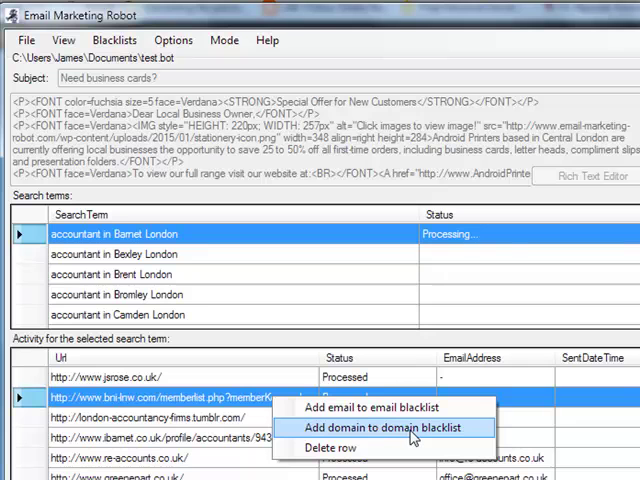
mouse_move(414, 440)
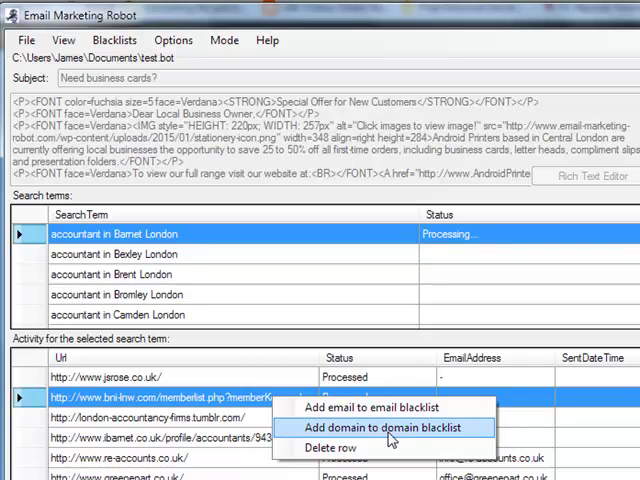
Step: Blacklist the member-list directory domain, select the tumblr result and bring up the Blacklists menu
left_click(384, 428)
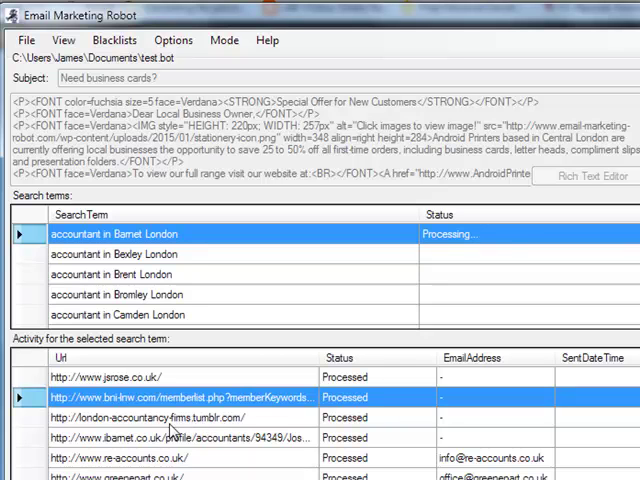
left_click(140, 416)
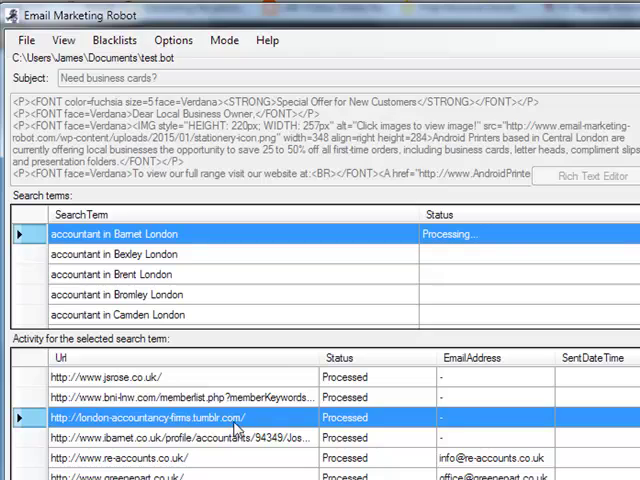
left_click(114, 40)
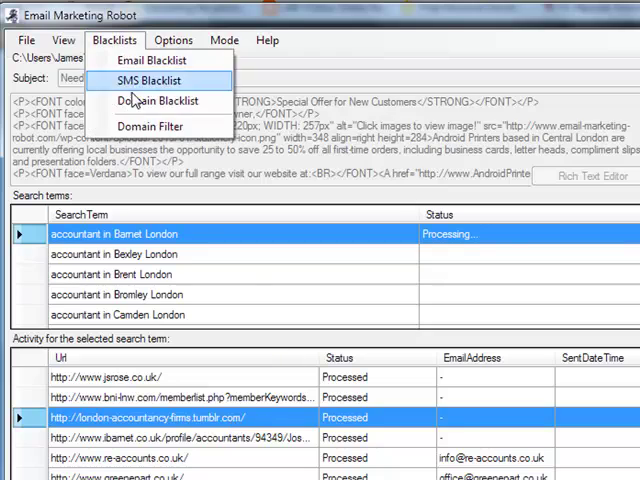
Step: Scroll through the excluded domains in the Domain Filter list and save it
left_click(152, 126)
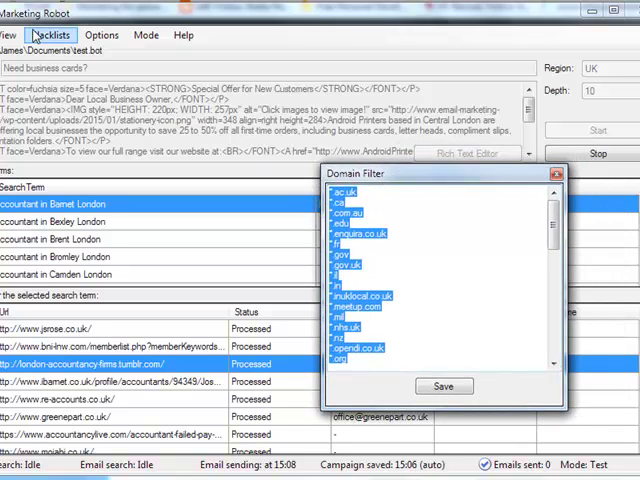
scroll("down", 3)
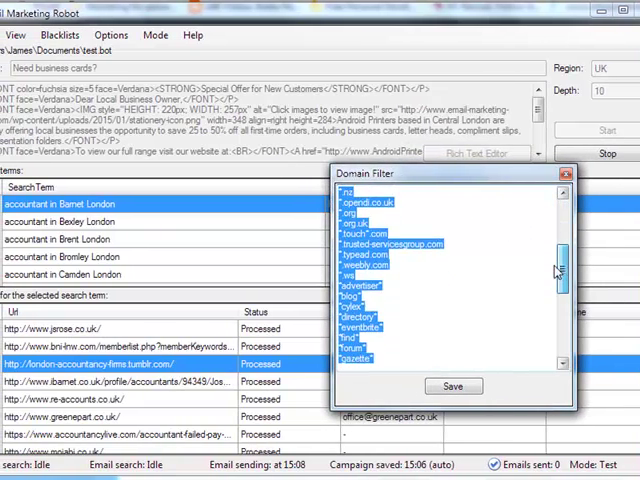
scroll("down", 3)
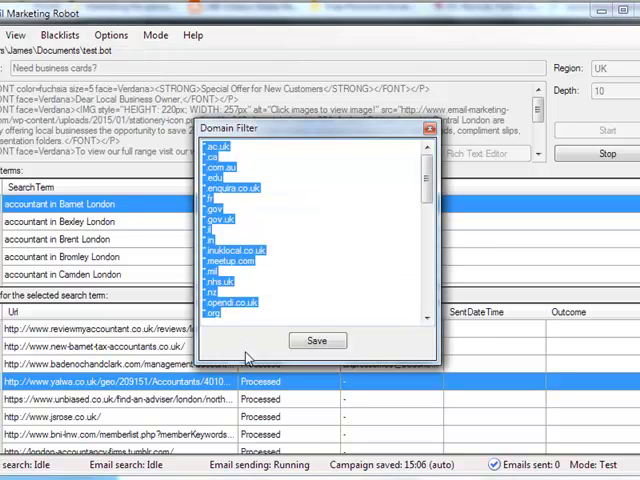
left_click(316, 340)
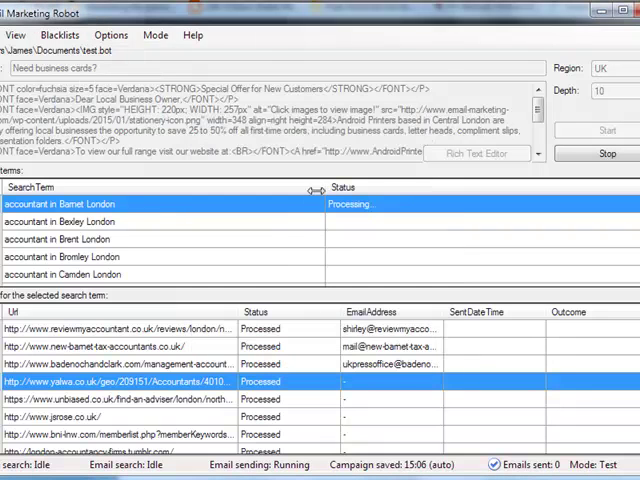
Step: Blacklist a directory site's domain from its Activity grid row
right_click(130, 380)
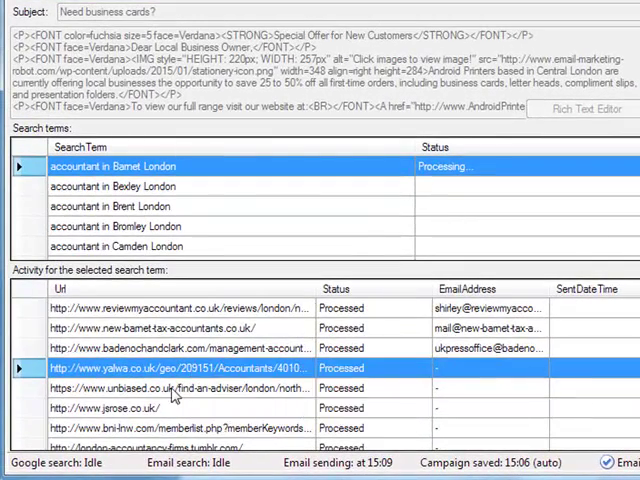
right_click(176, 388)
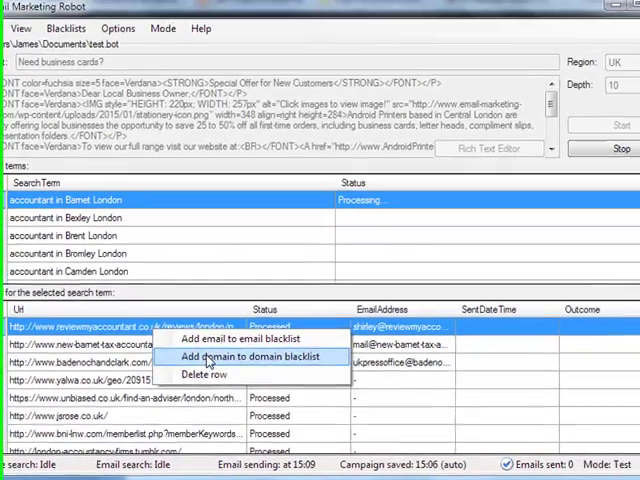
left_click(248, 356)
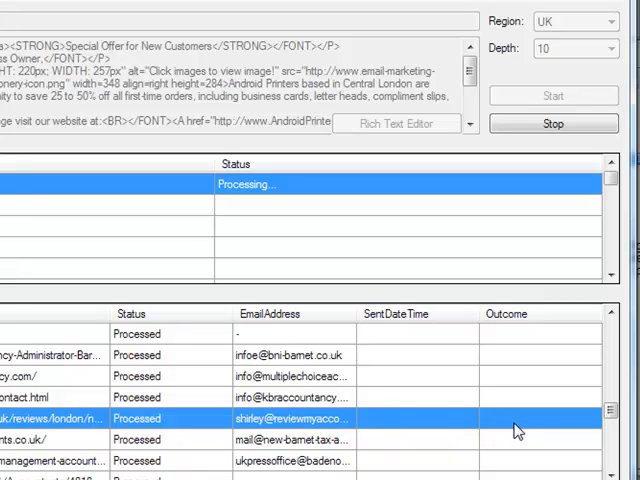
mouse_move(602, 422)
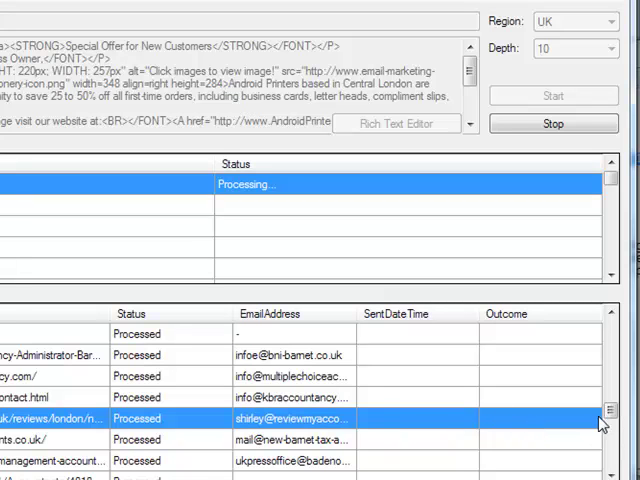
Step: Blacklist the london.co.uk domain from its result row as well
scroll("up", 3)
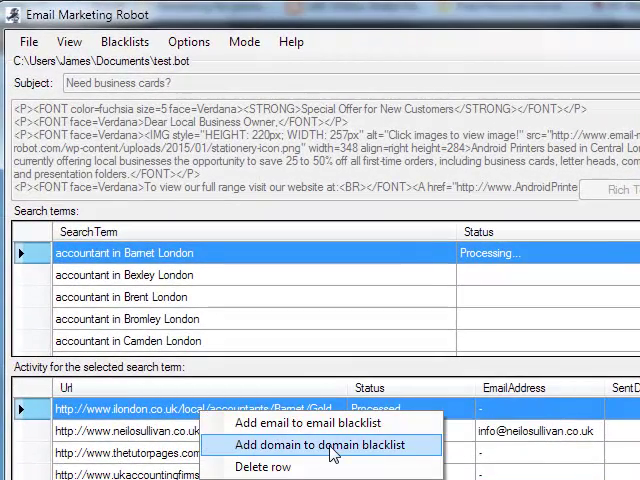
left_click(300, 444)
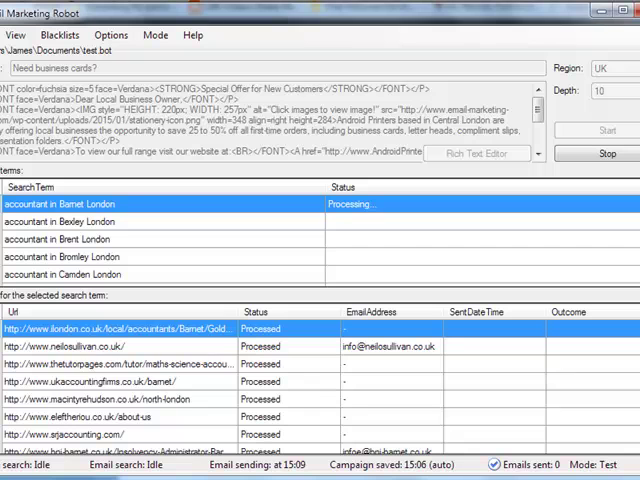
scroll("down", 3)
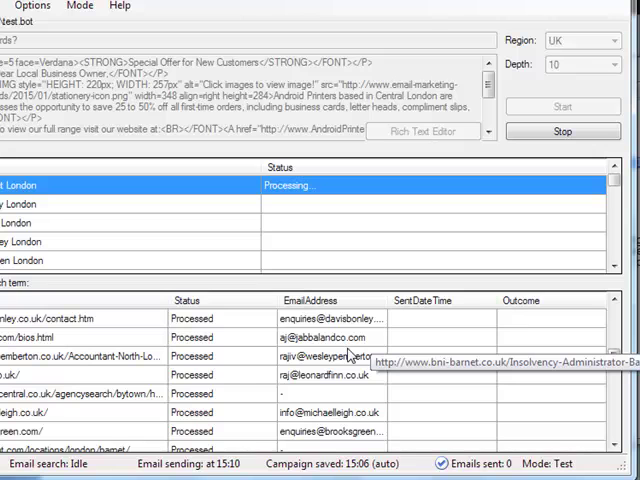
mouse_move(302, 352)
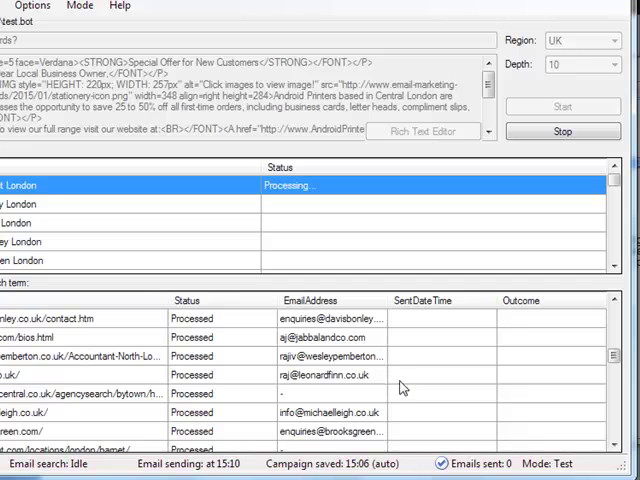
mouse_move(616, 364)
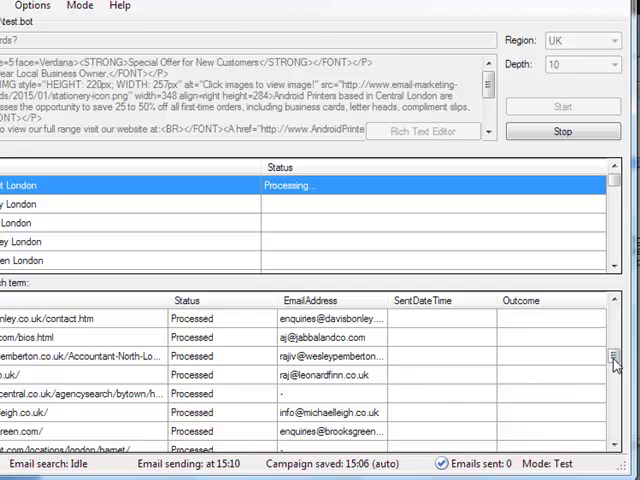